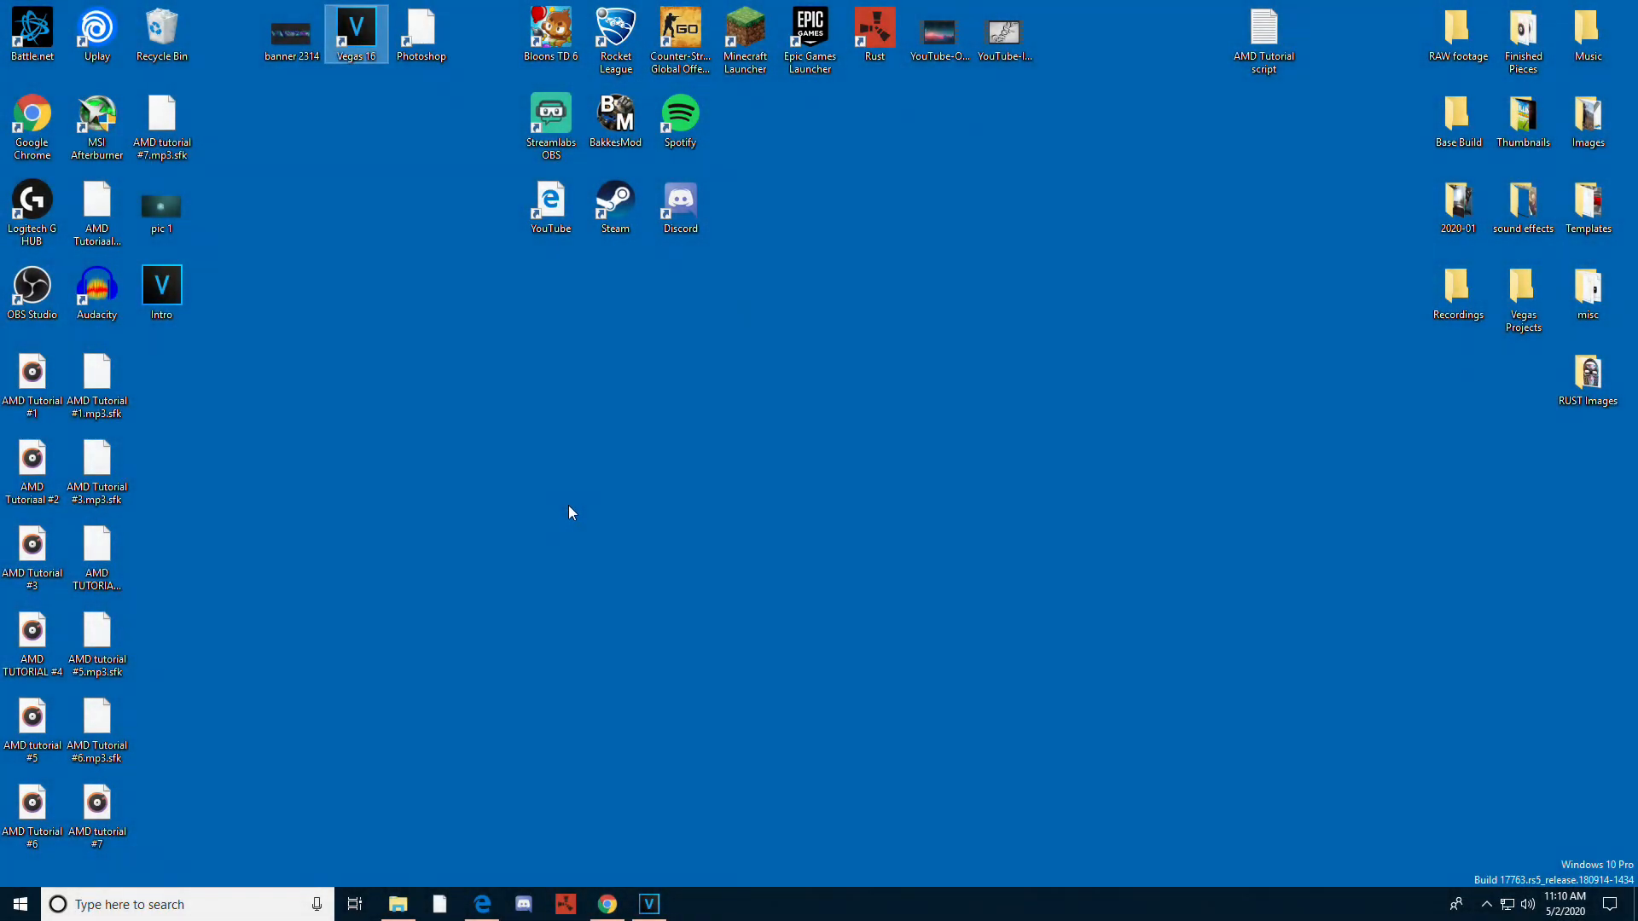
Launch AMD Radeon Software from the desktop context menu.
right_click(571, 512)
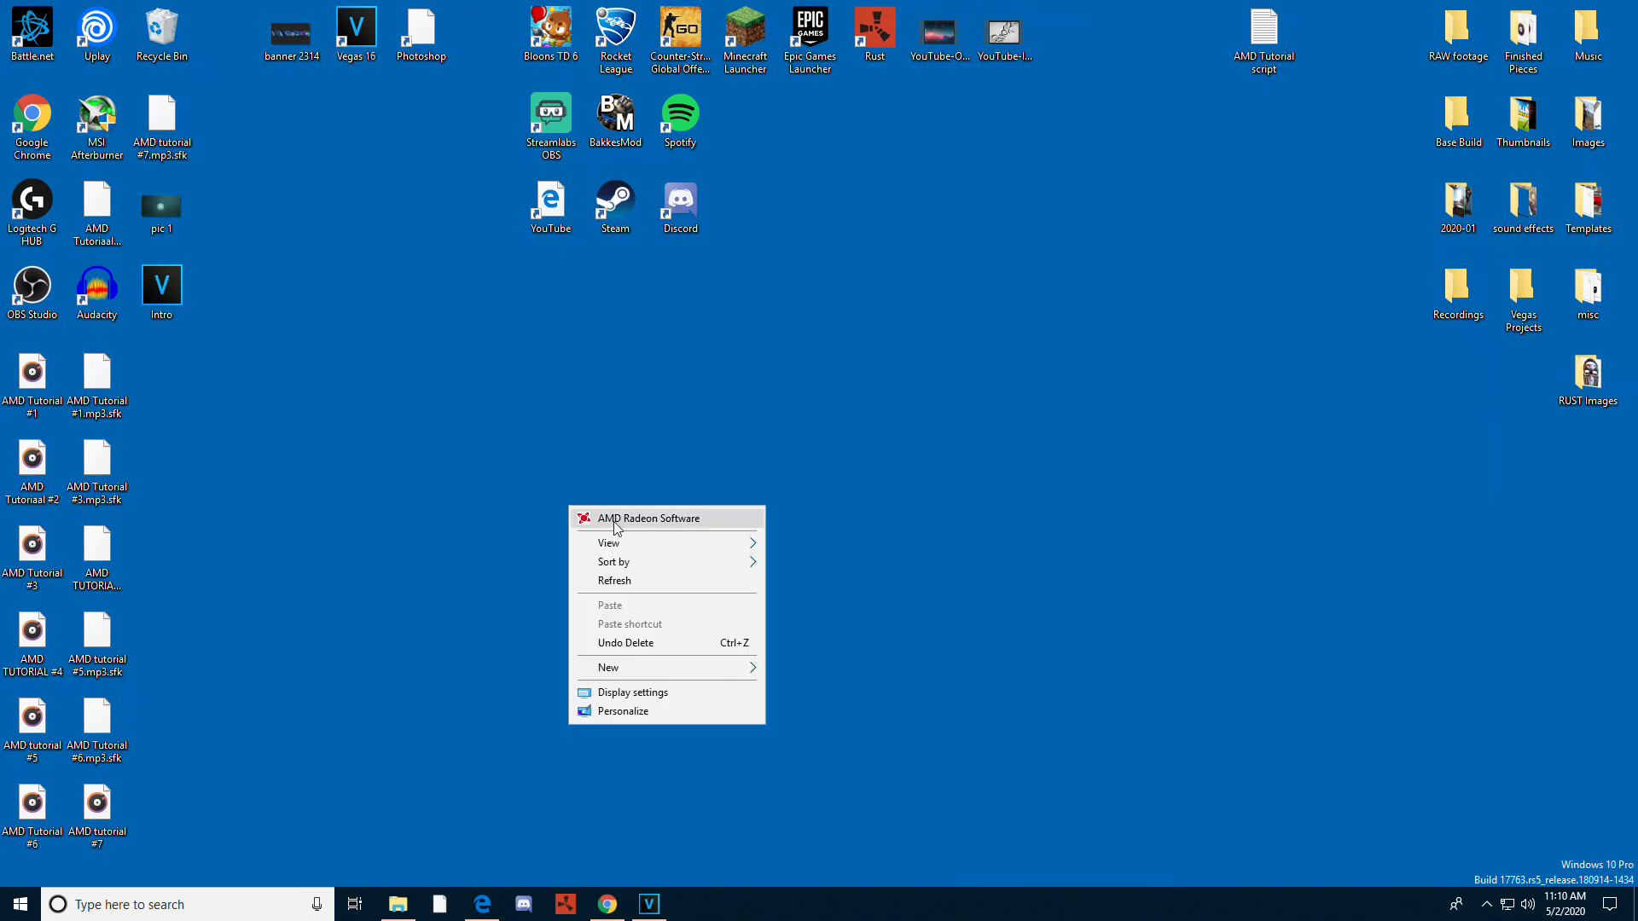
left_click(648, 519)
type("AMD")
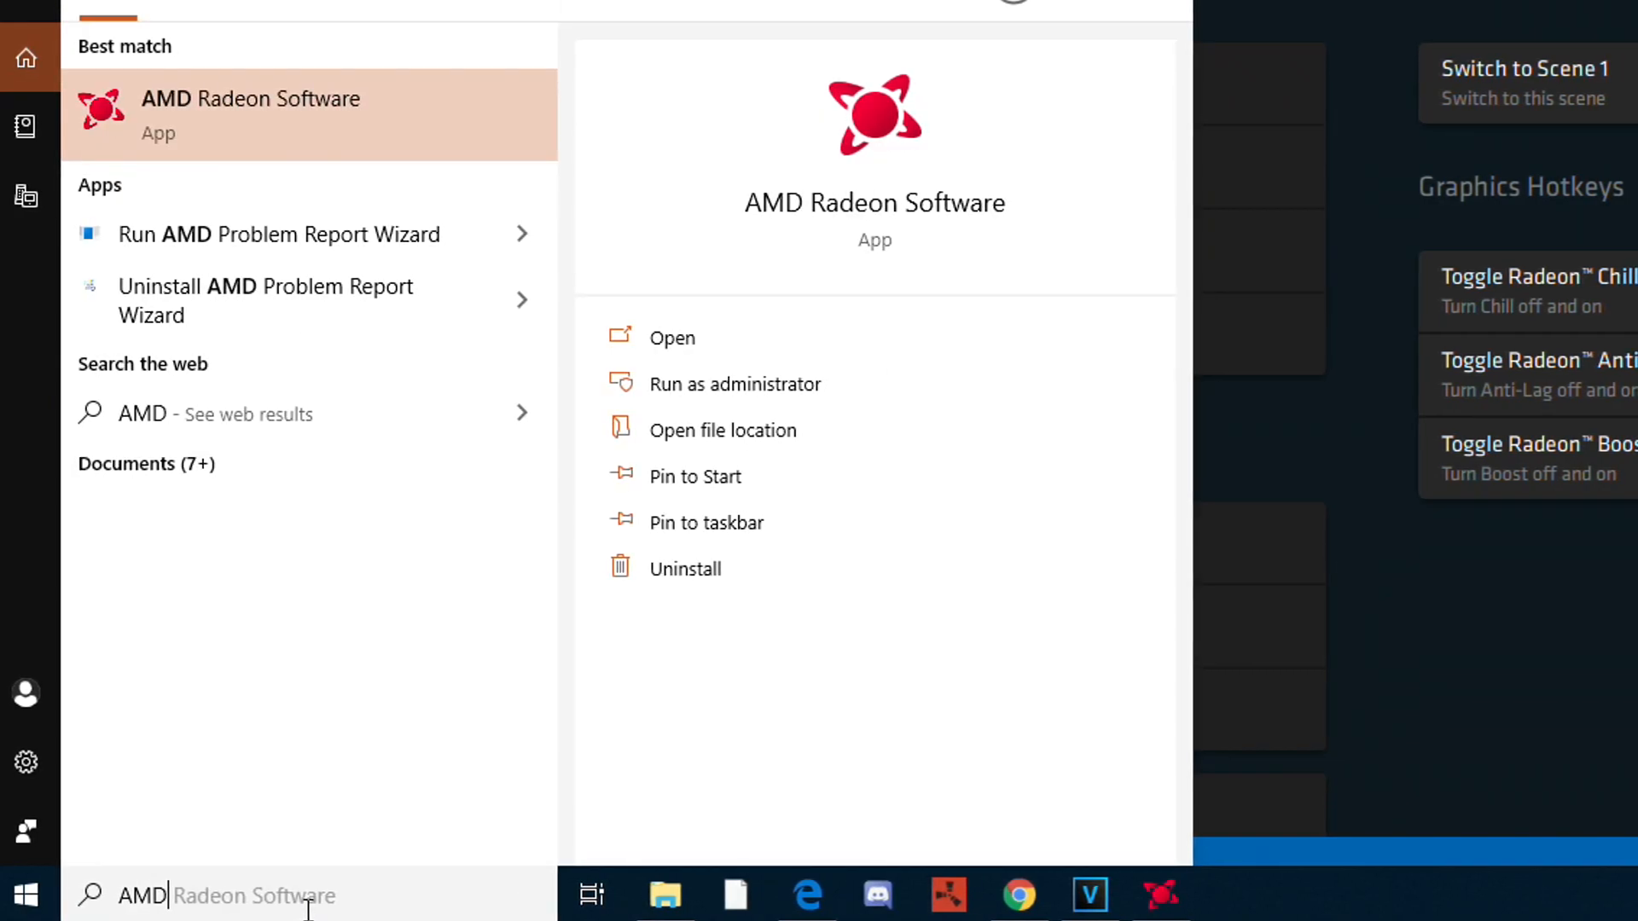
mouse_move(1535, 664)
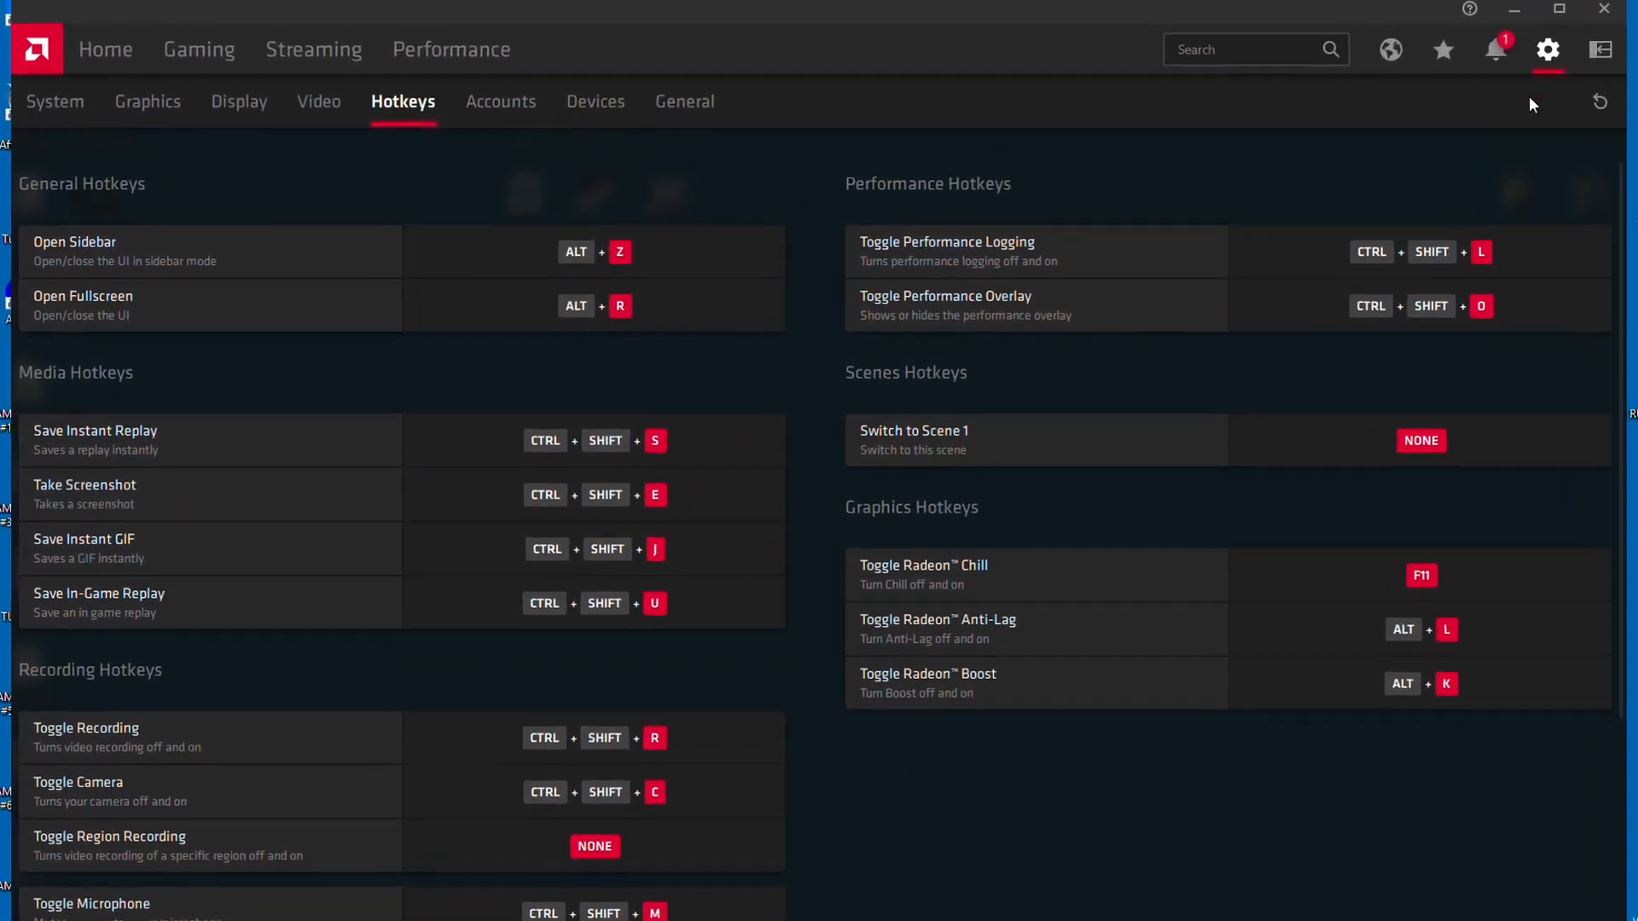
Show the System > General settings page with Media save location and Recording options.
left_click(53, 100)
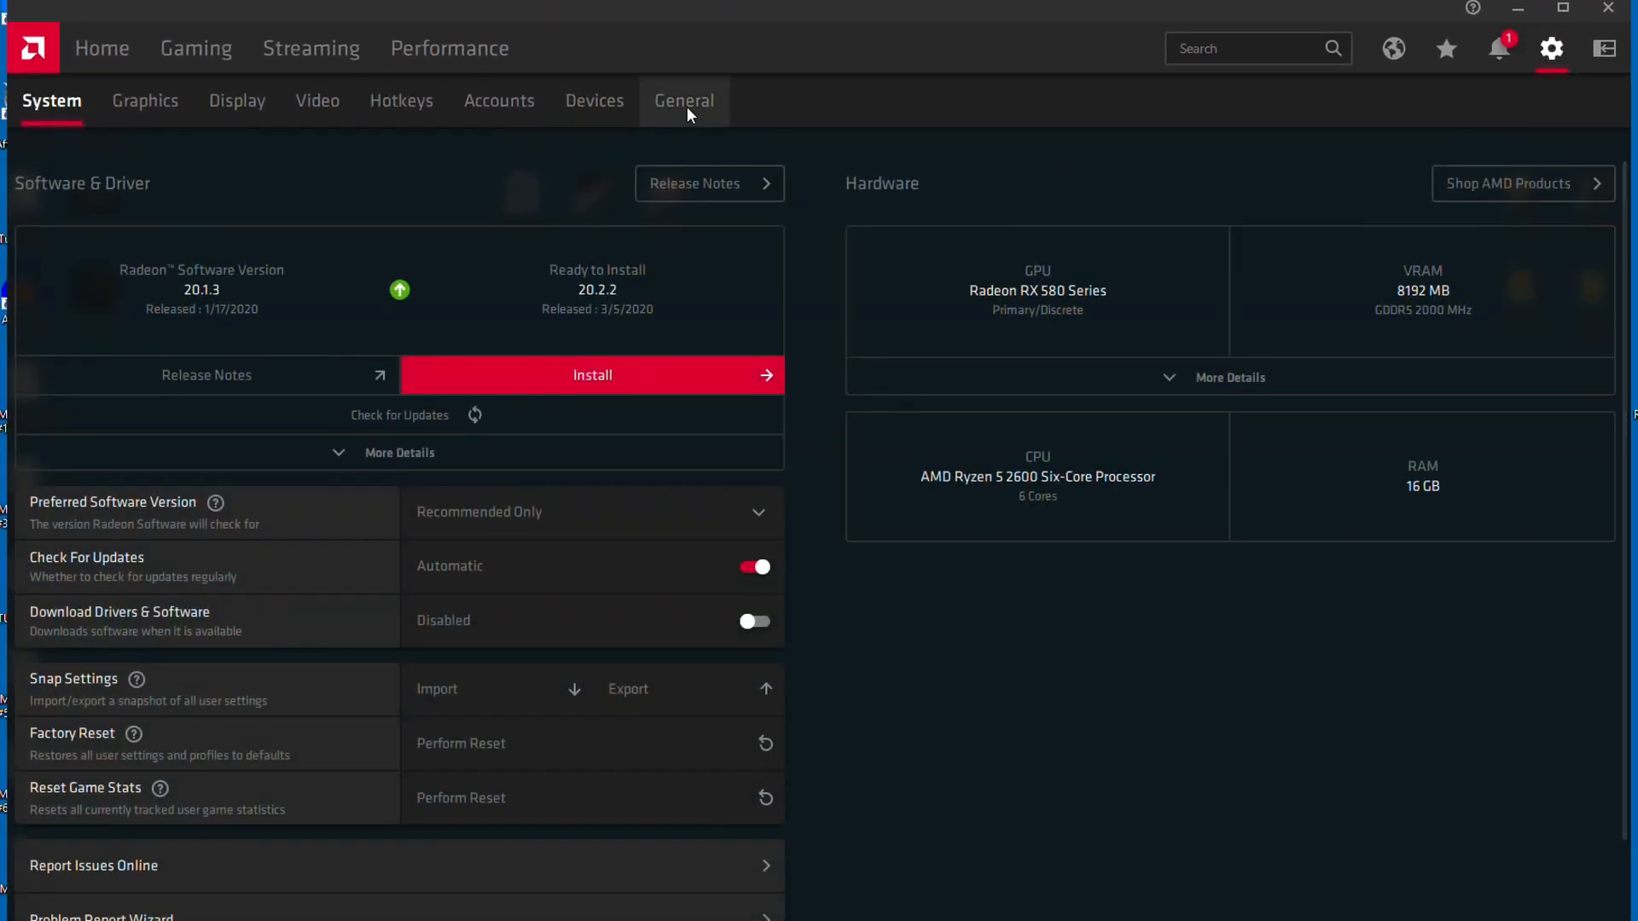
left_click(683, 99)
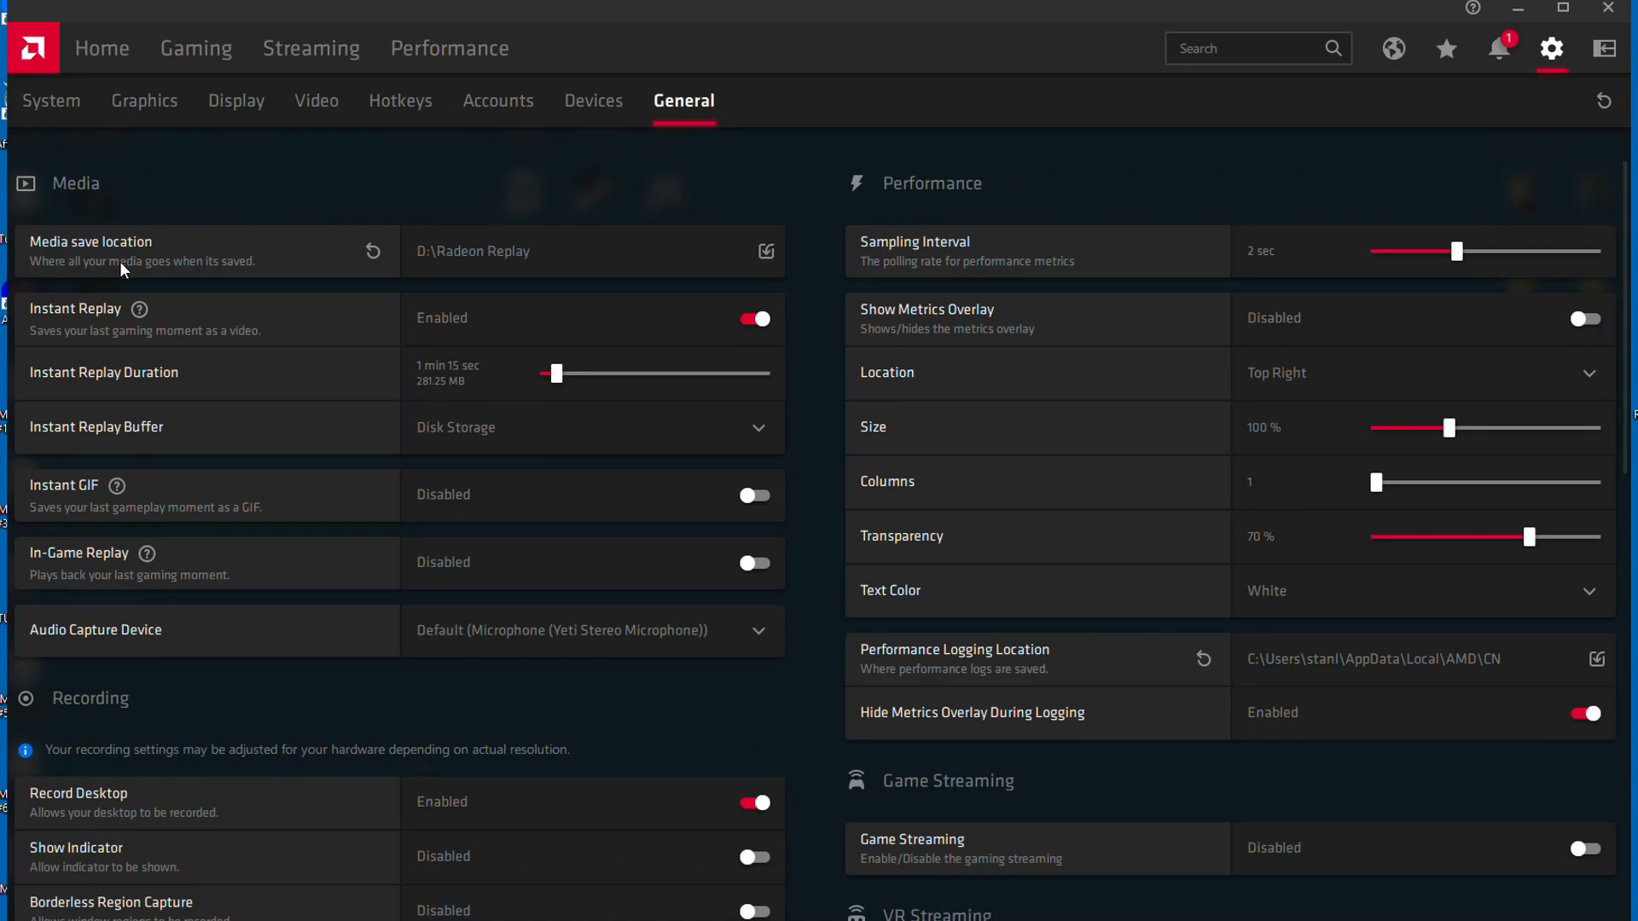
mouse_move(532, 194)
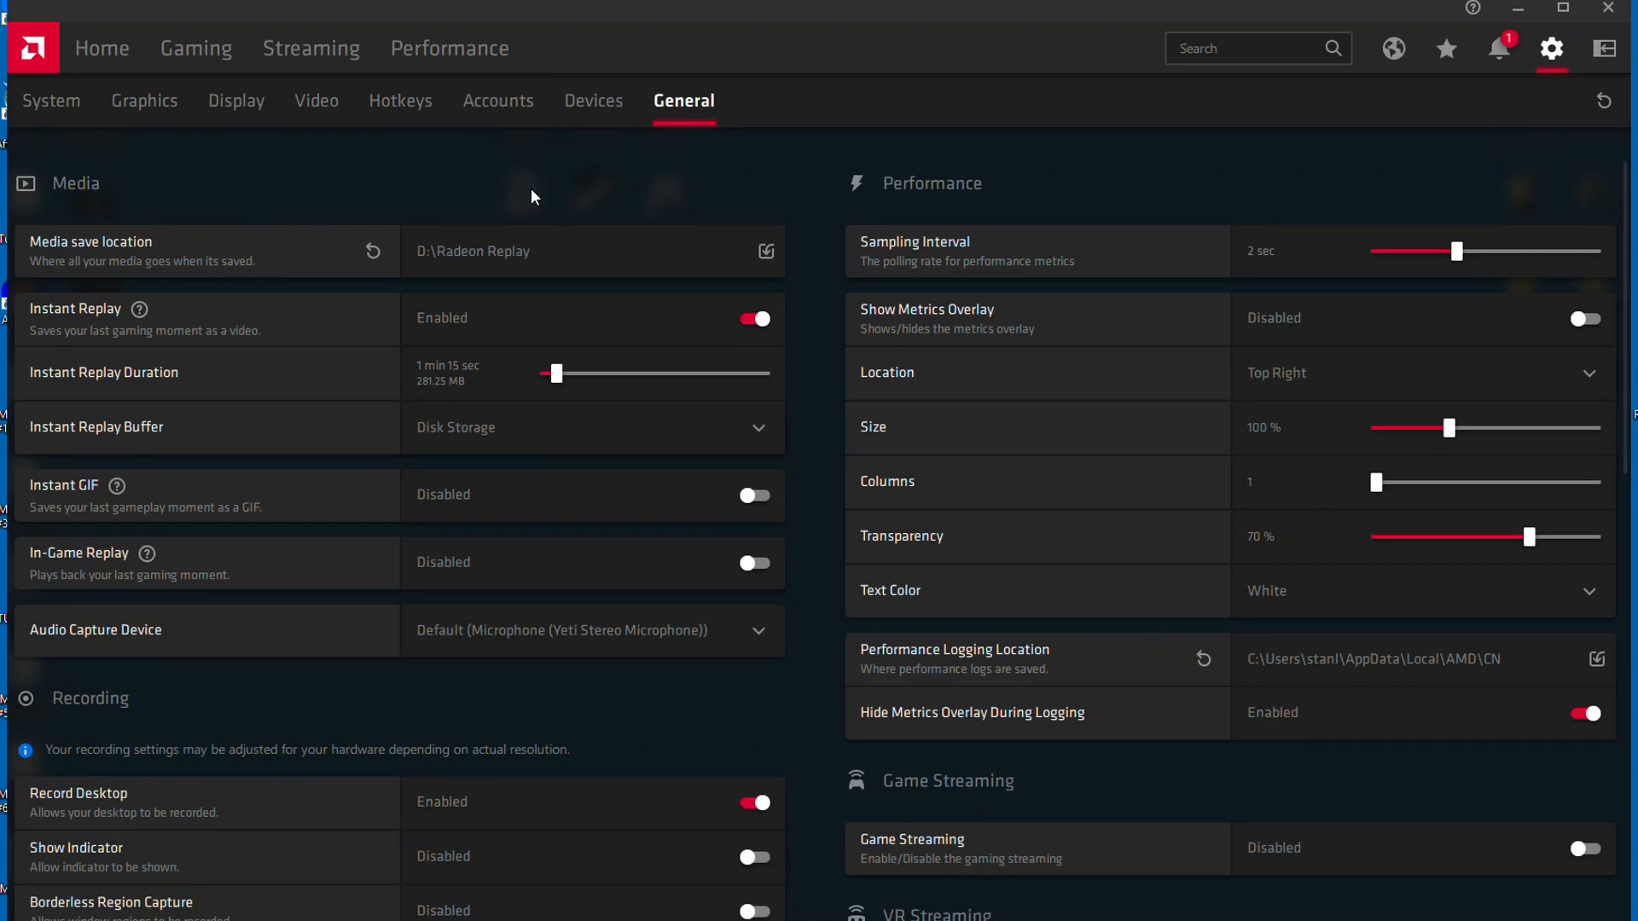
mouse_move(565, 297)
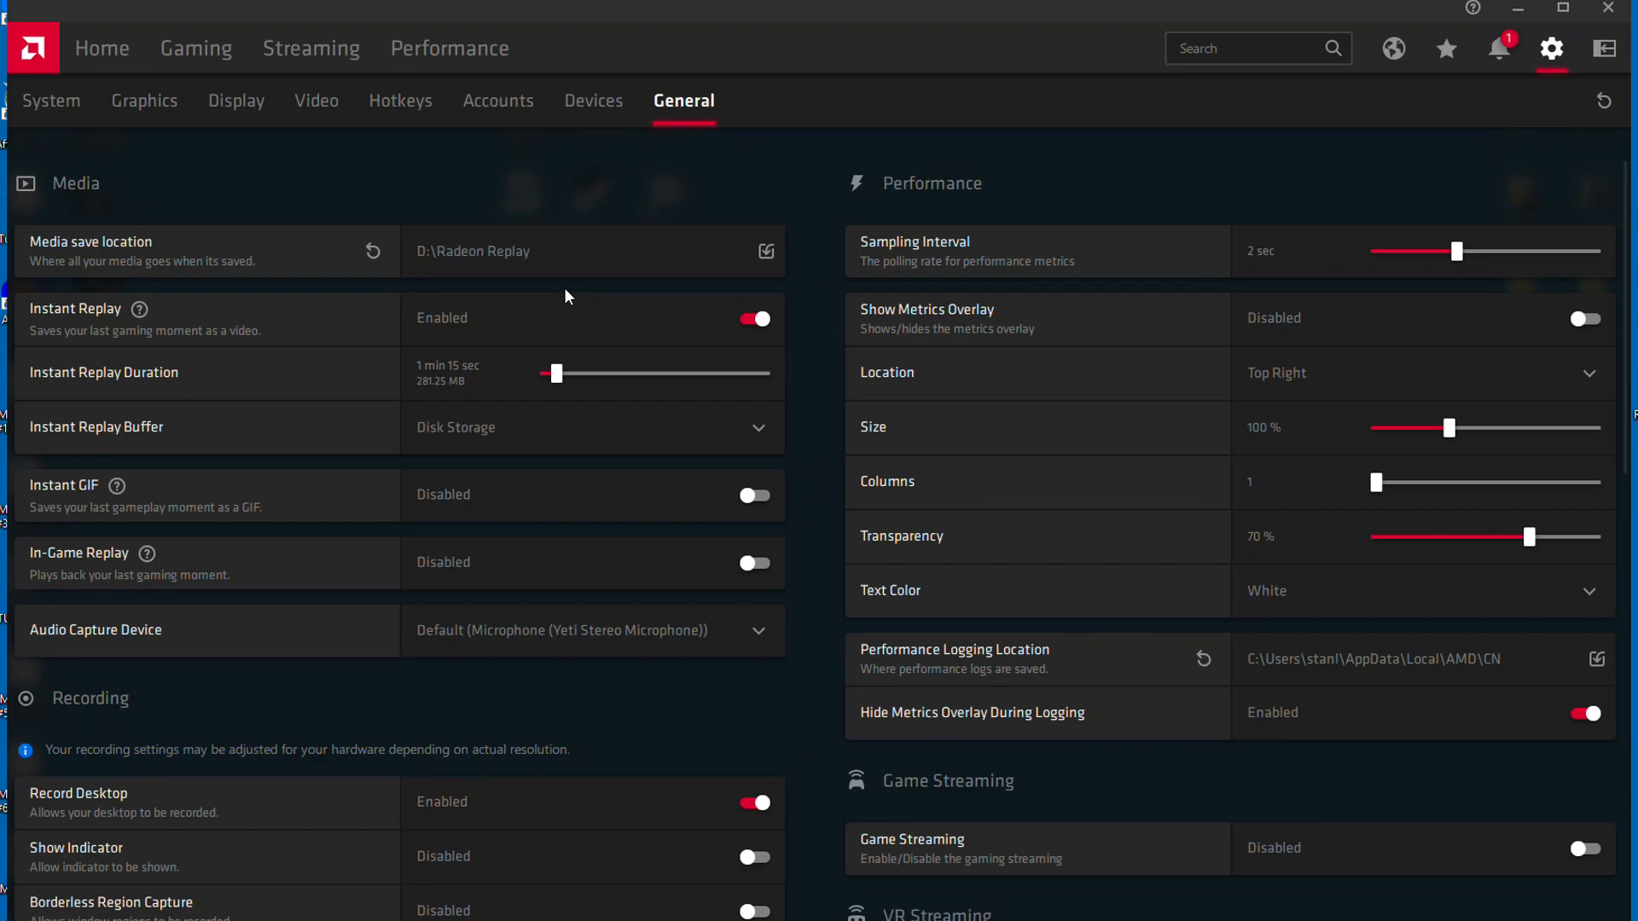
mouse_move(543, 294)
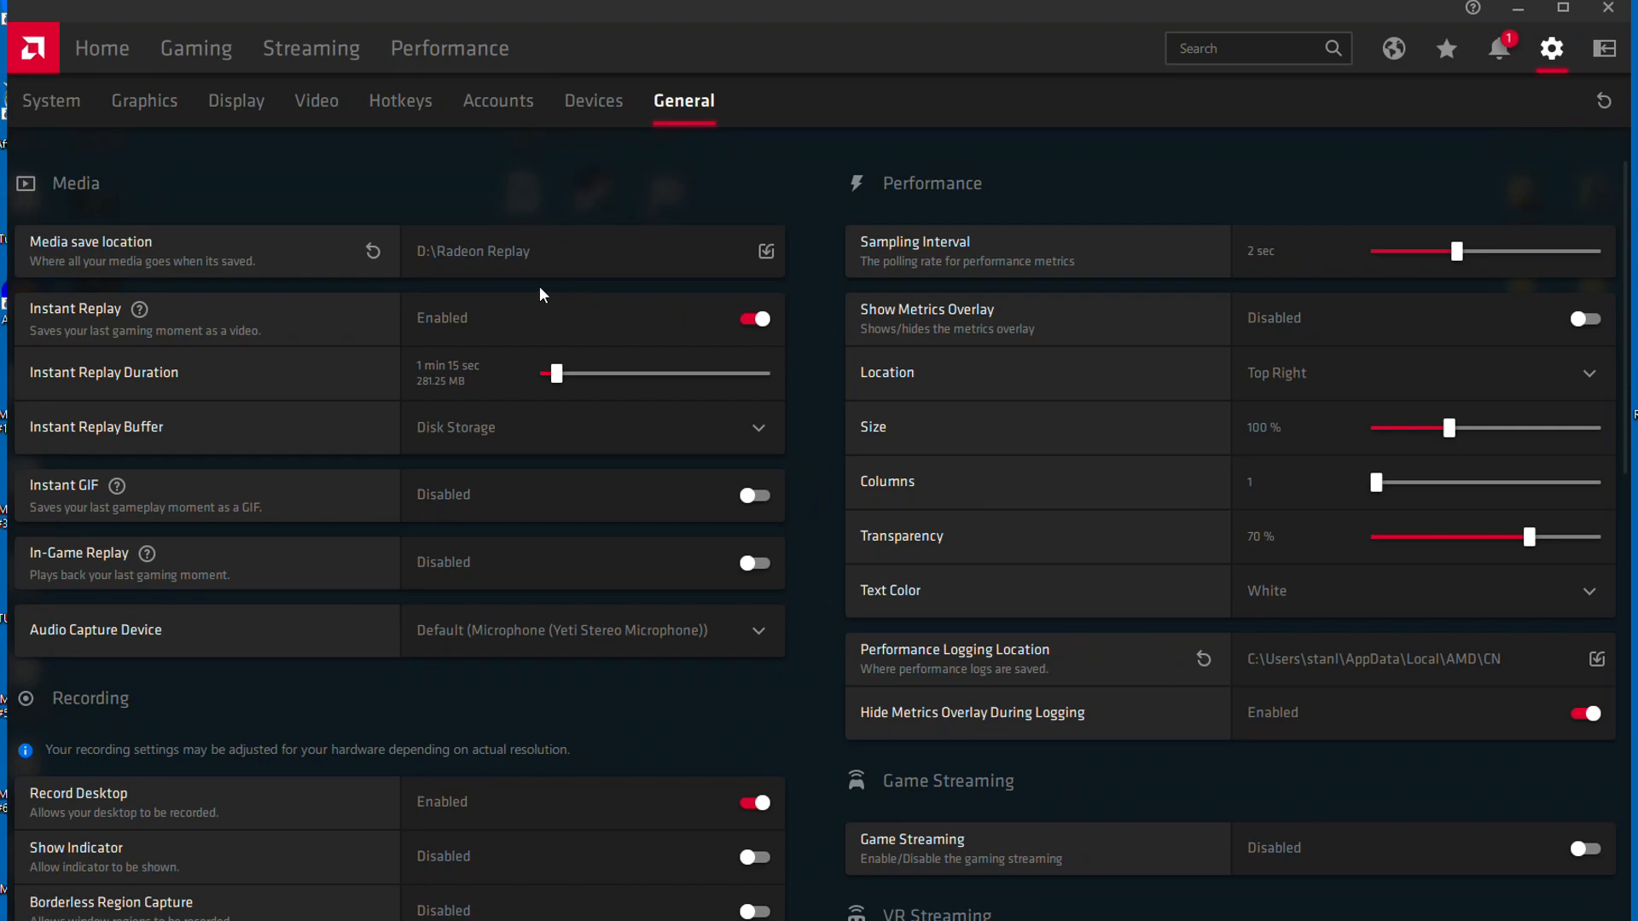
mouse_move(77, 256)
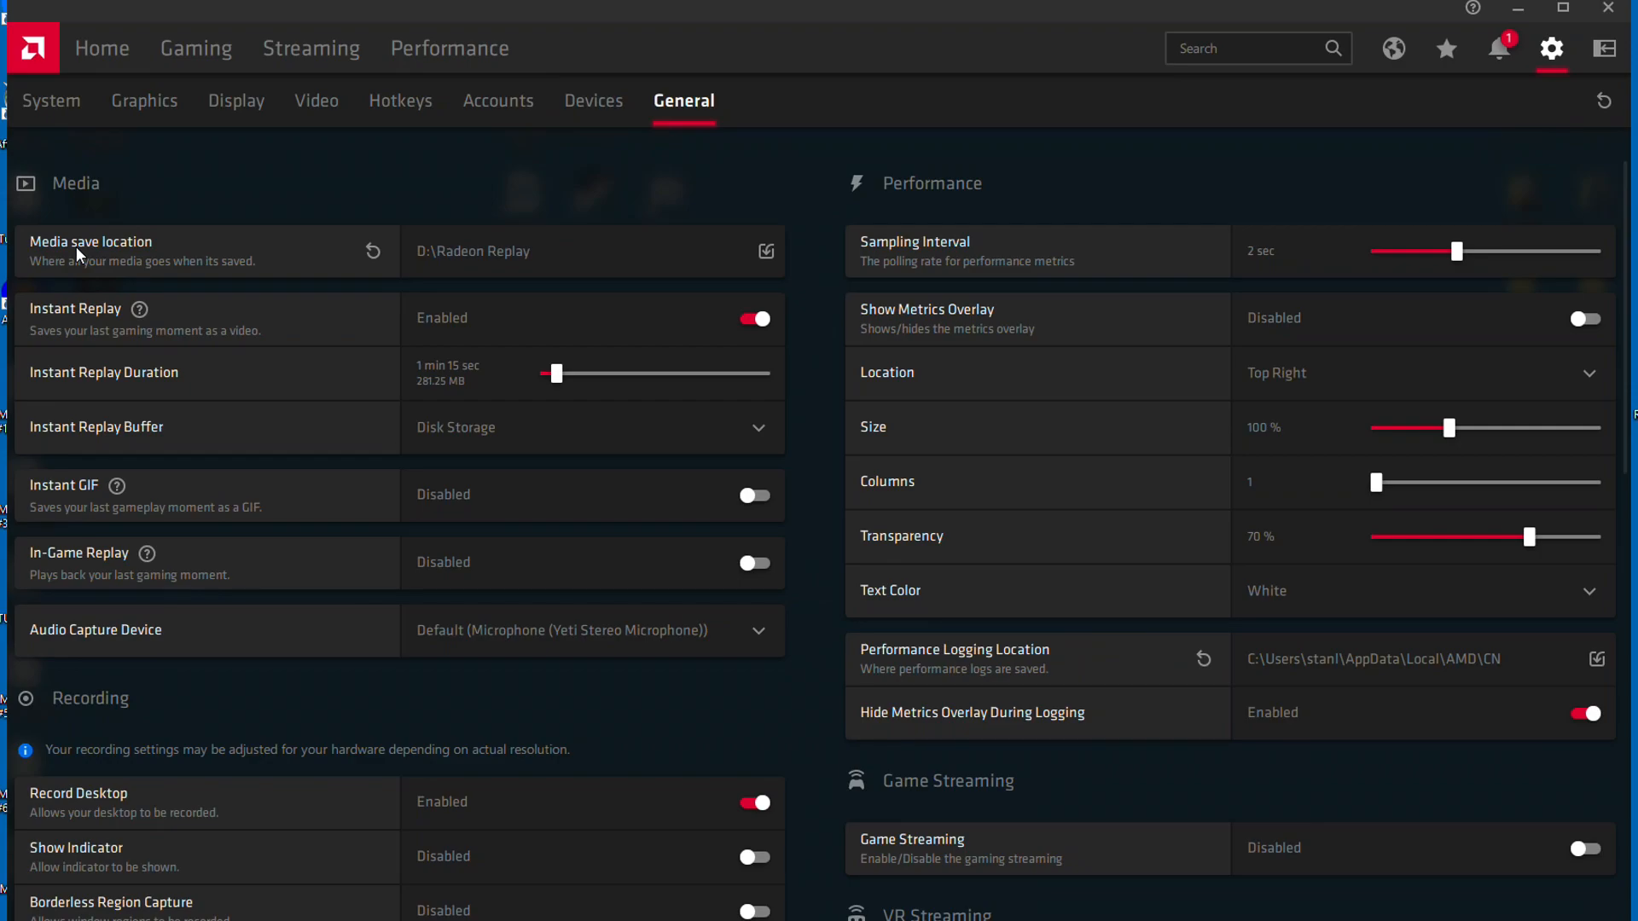
scroll("down", 3)
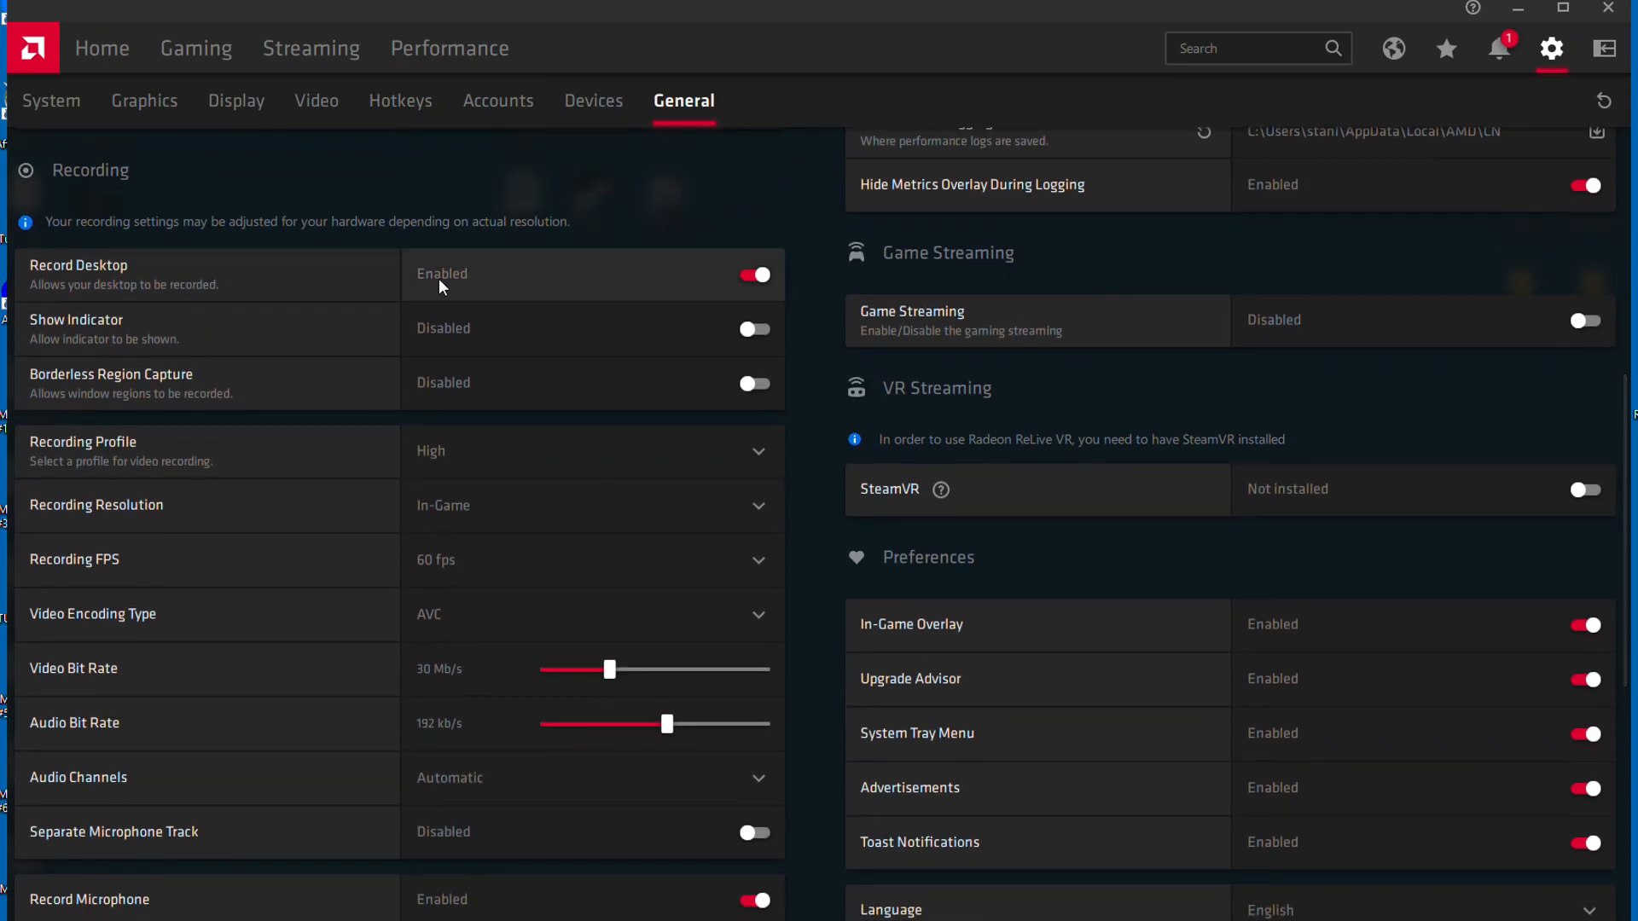
mouse_move(433, 286)
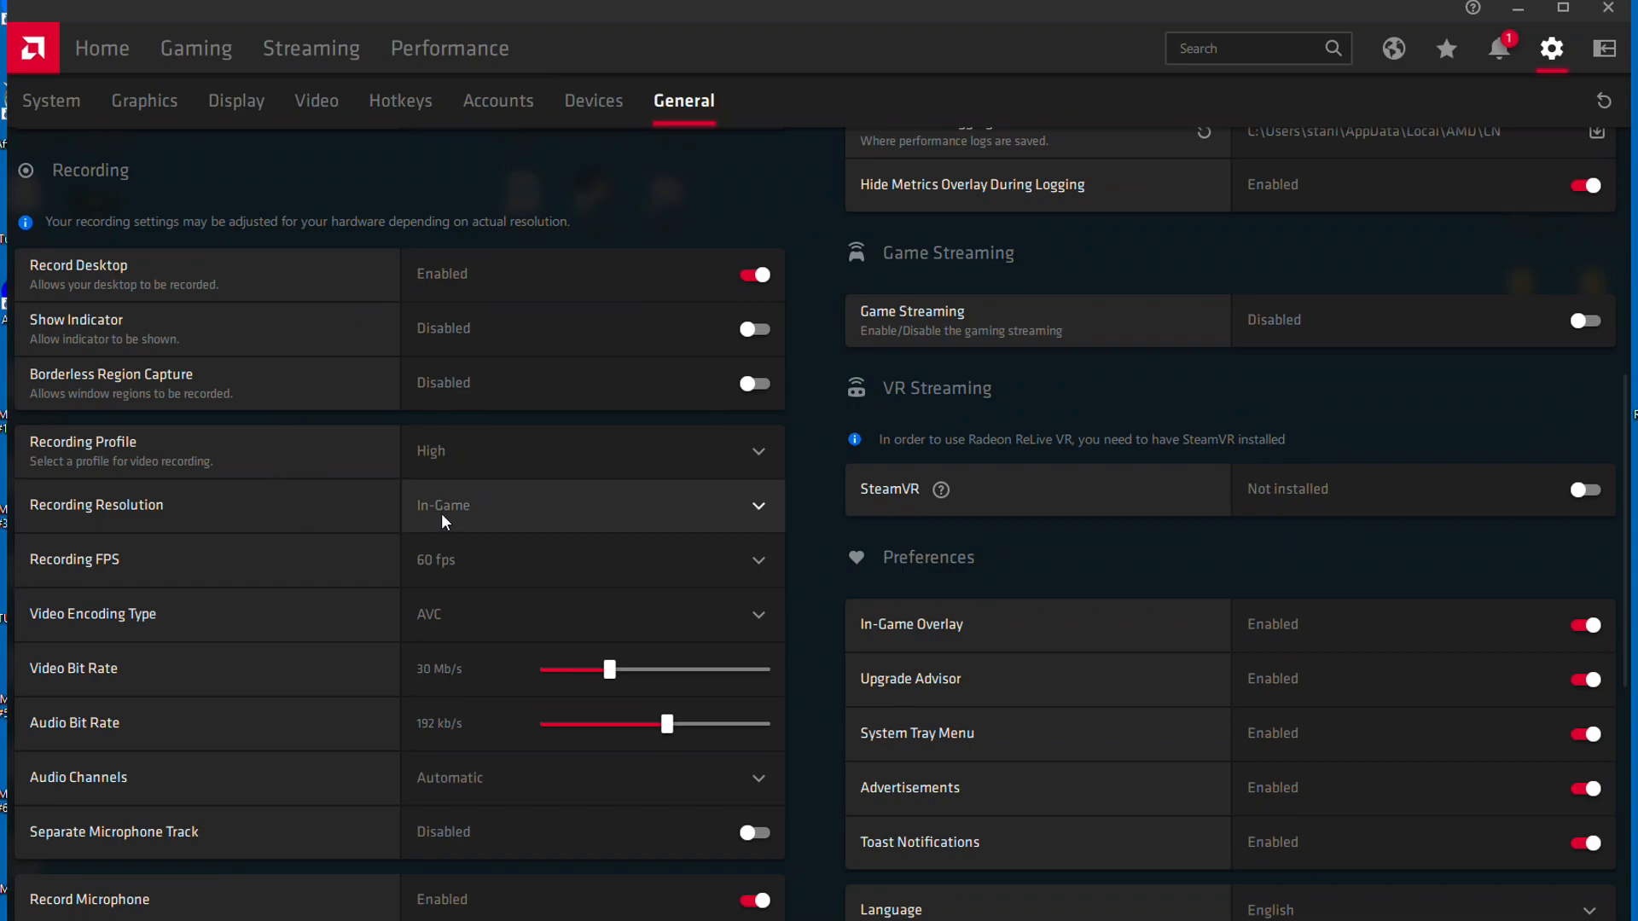
left_click(592, 505)
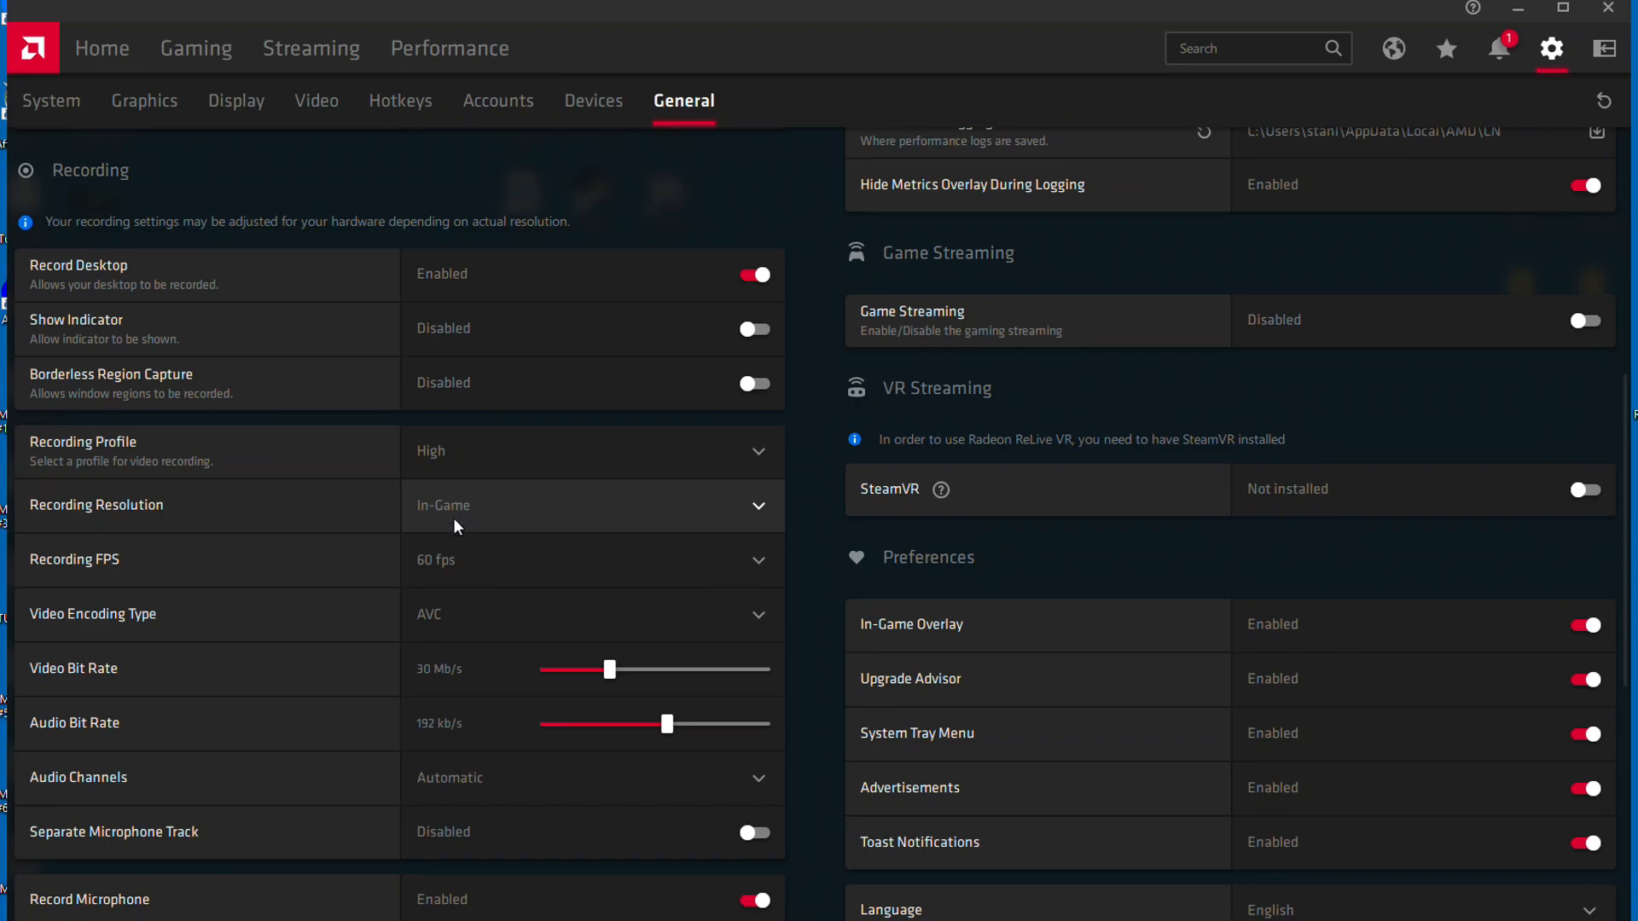
mouse_move(440, 534)
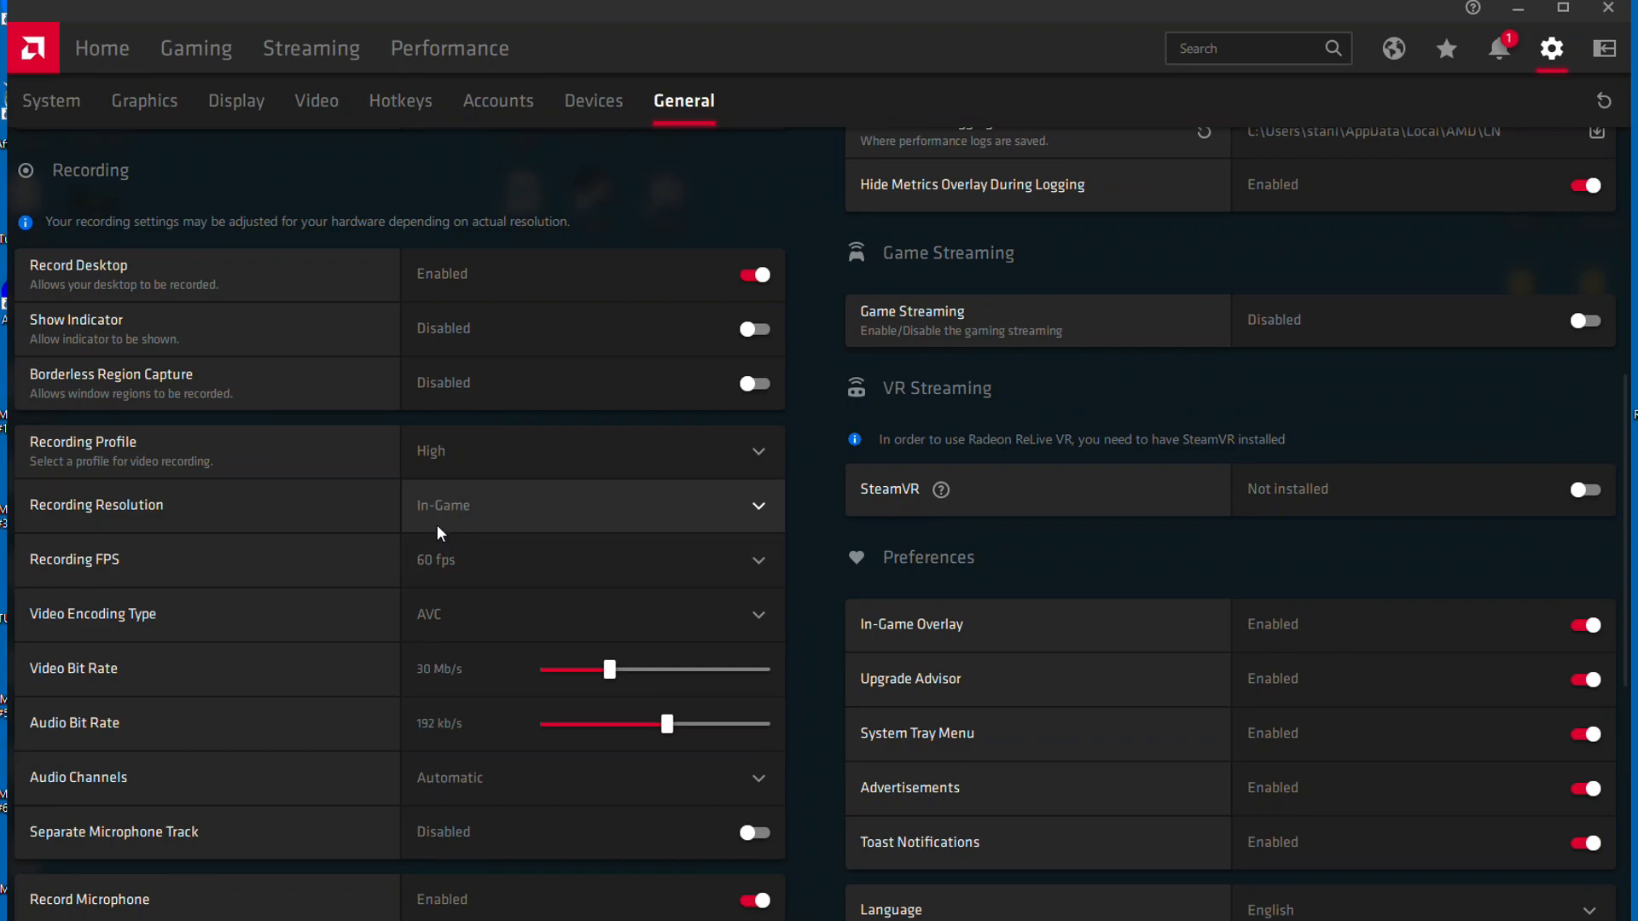
mouse_move(472, 559)
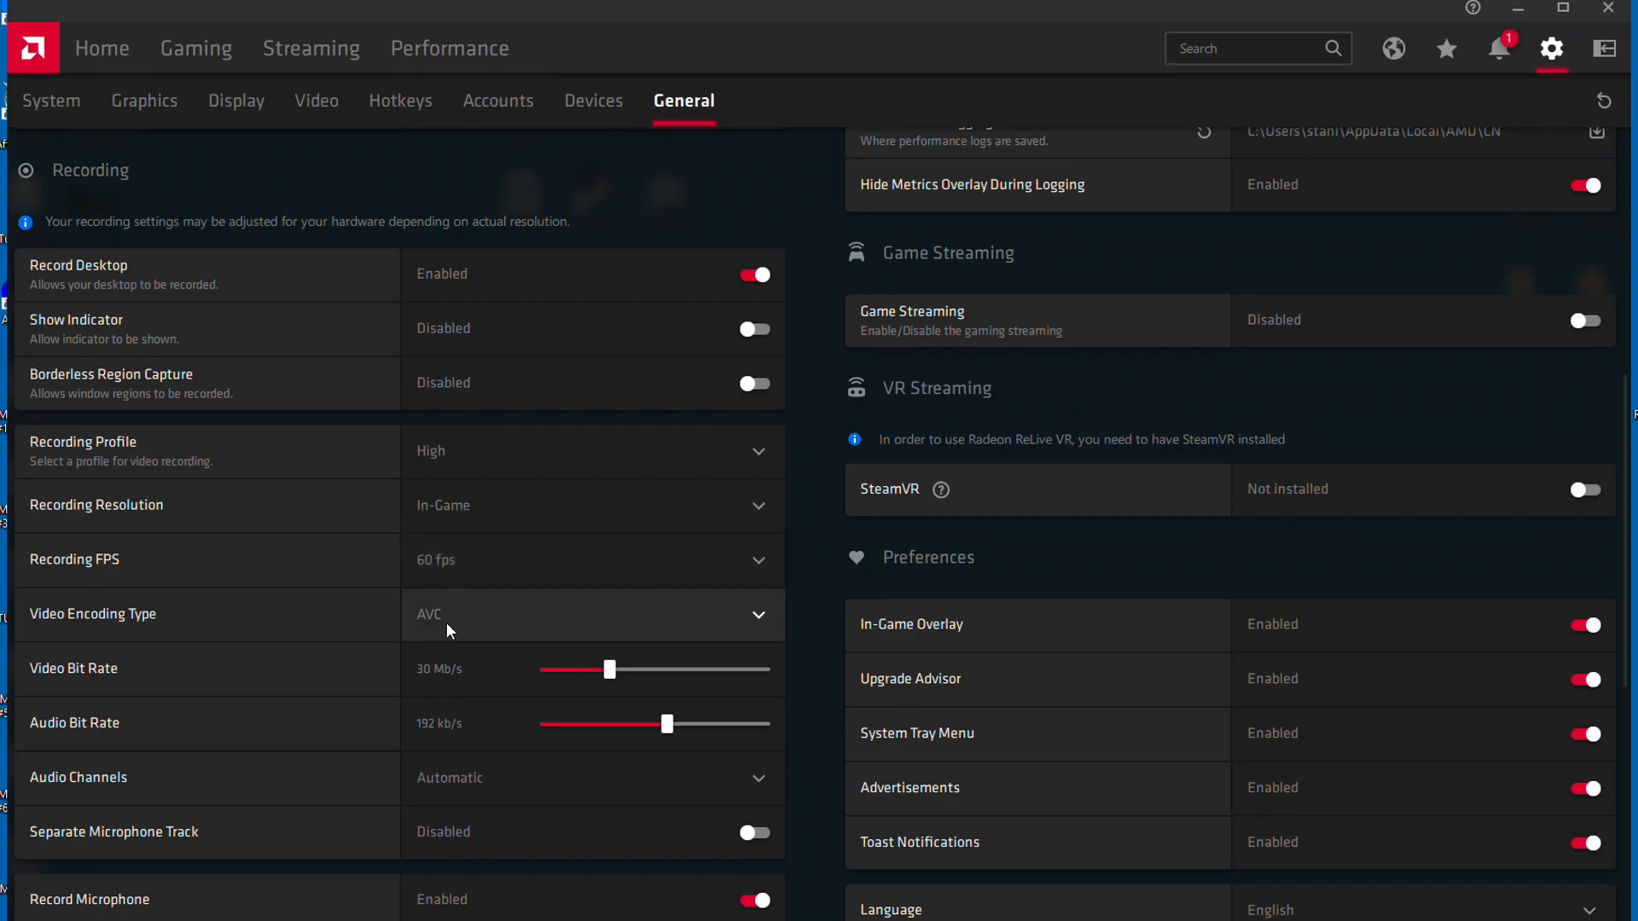
mouse_move(92, 703)
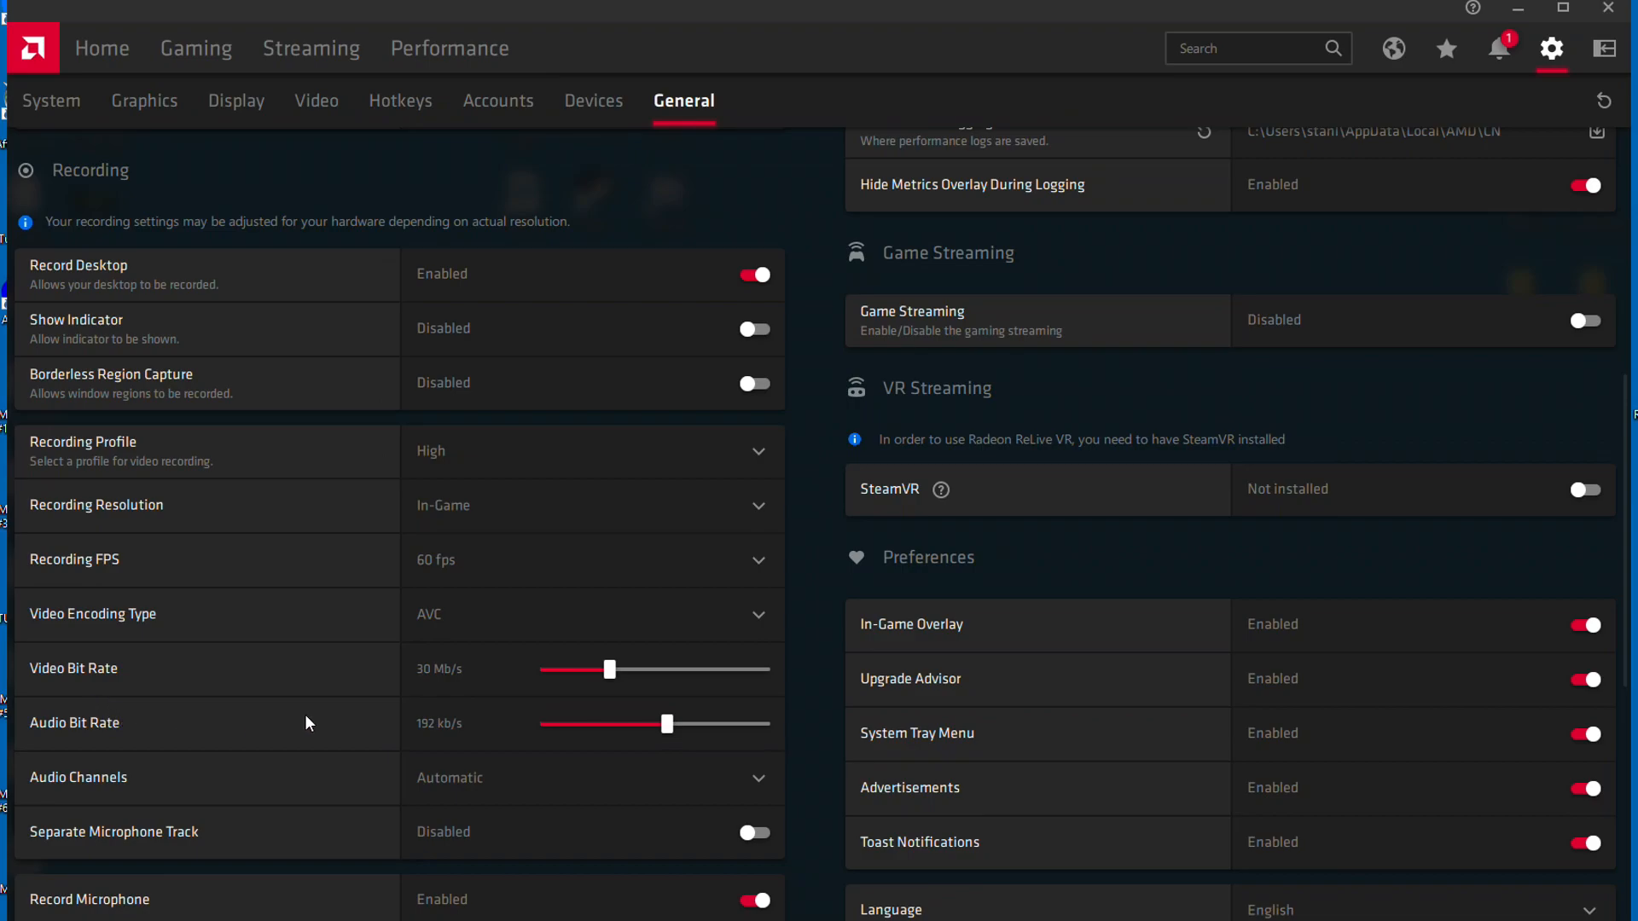
mouse_move(522, 731)
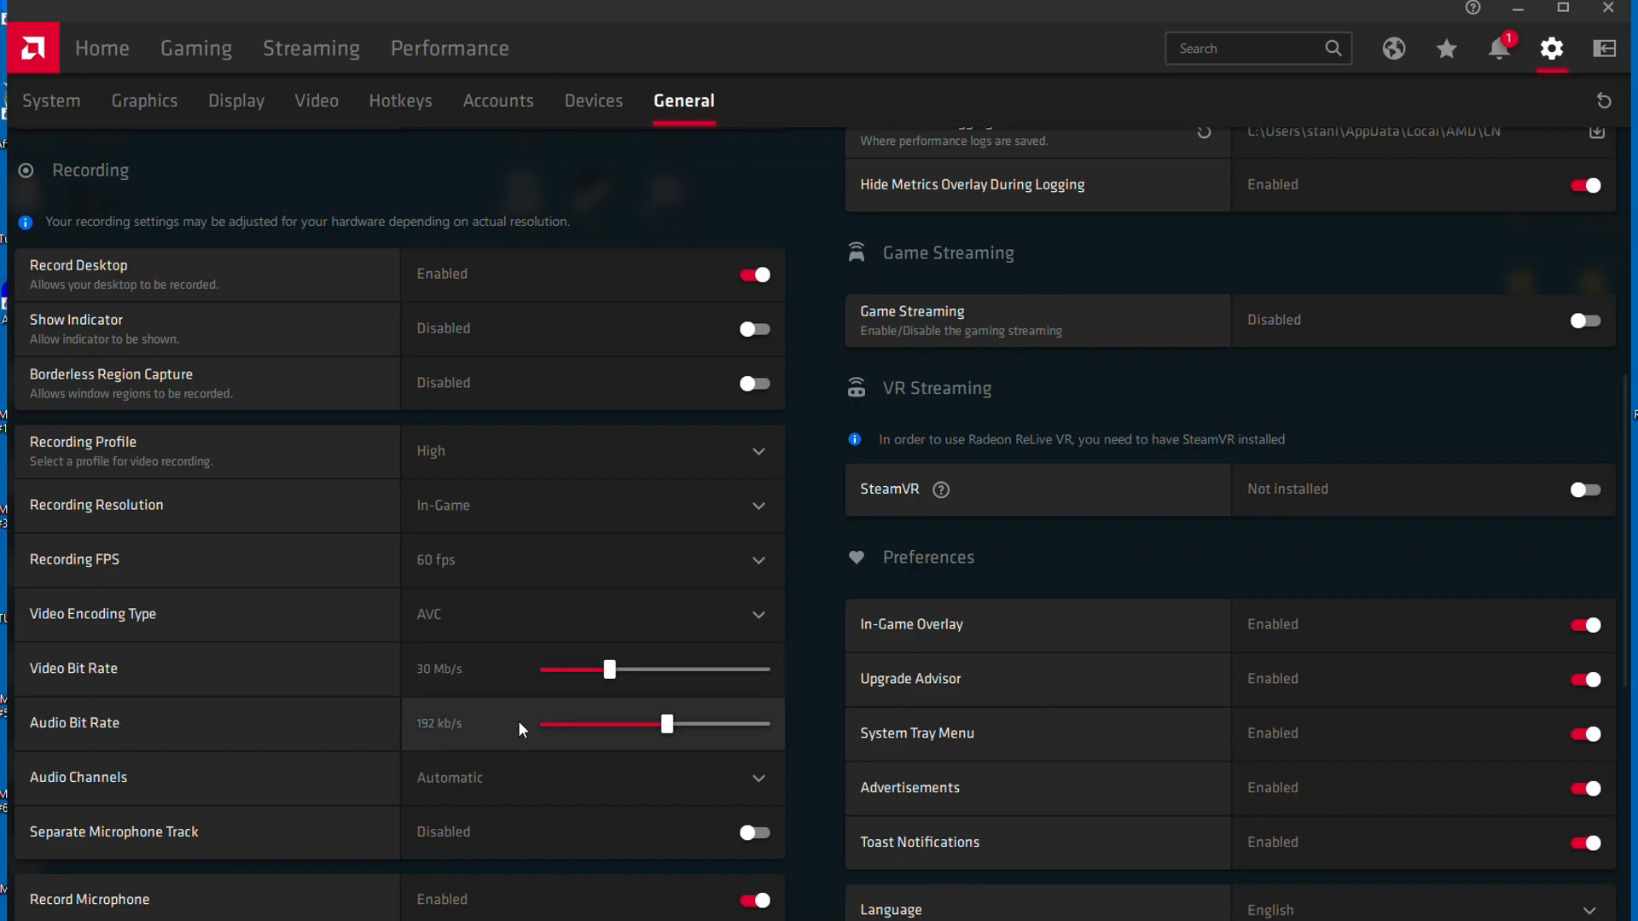
mouse_move(515, 687)
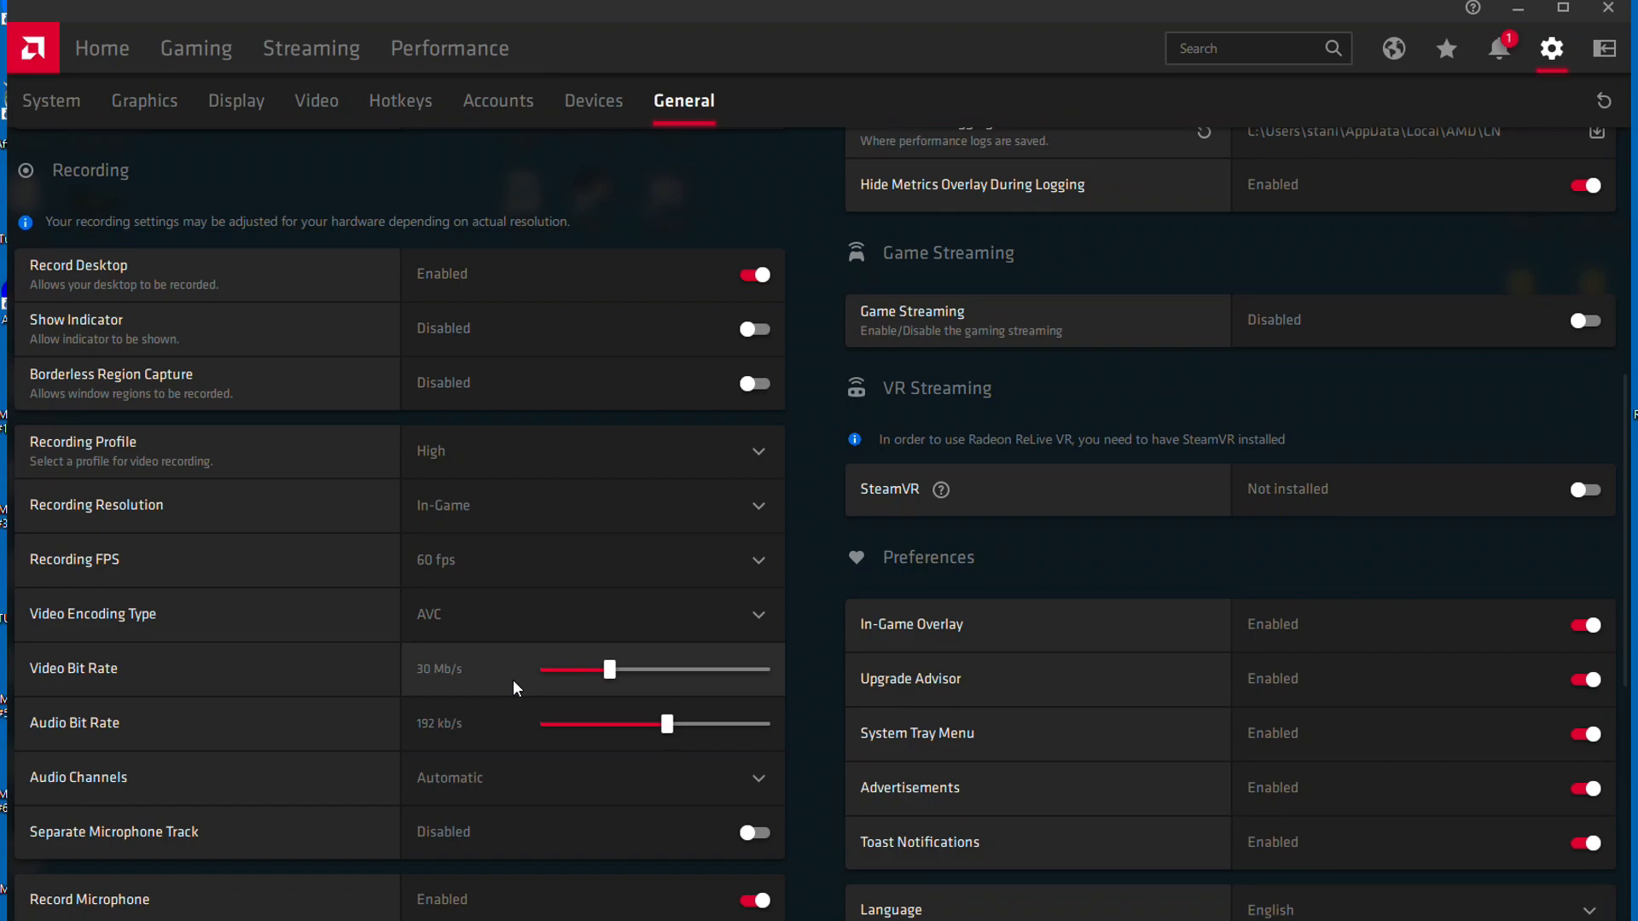
Show the Hotkeys page listing Toggle Recording (Ctrl+Shift+R) under Recording Hotkeys.
left_click(399, 101)
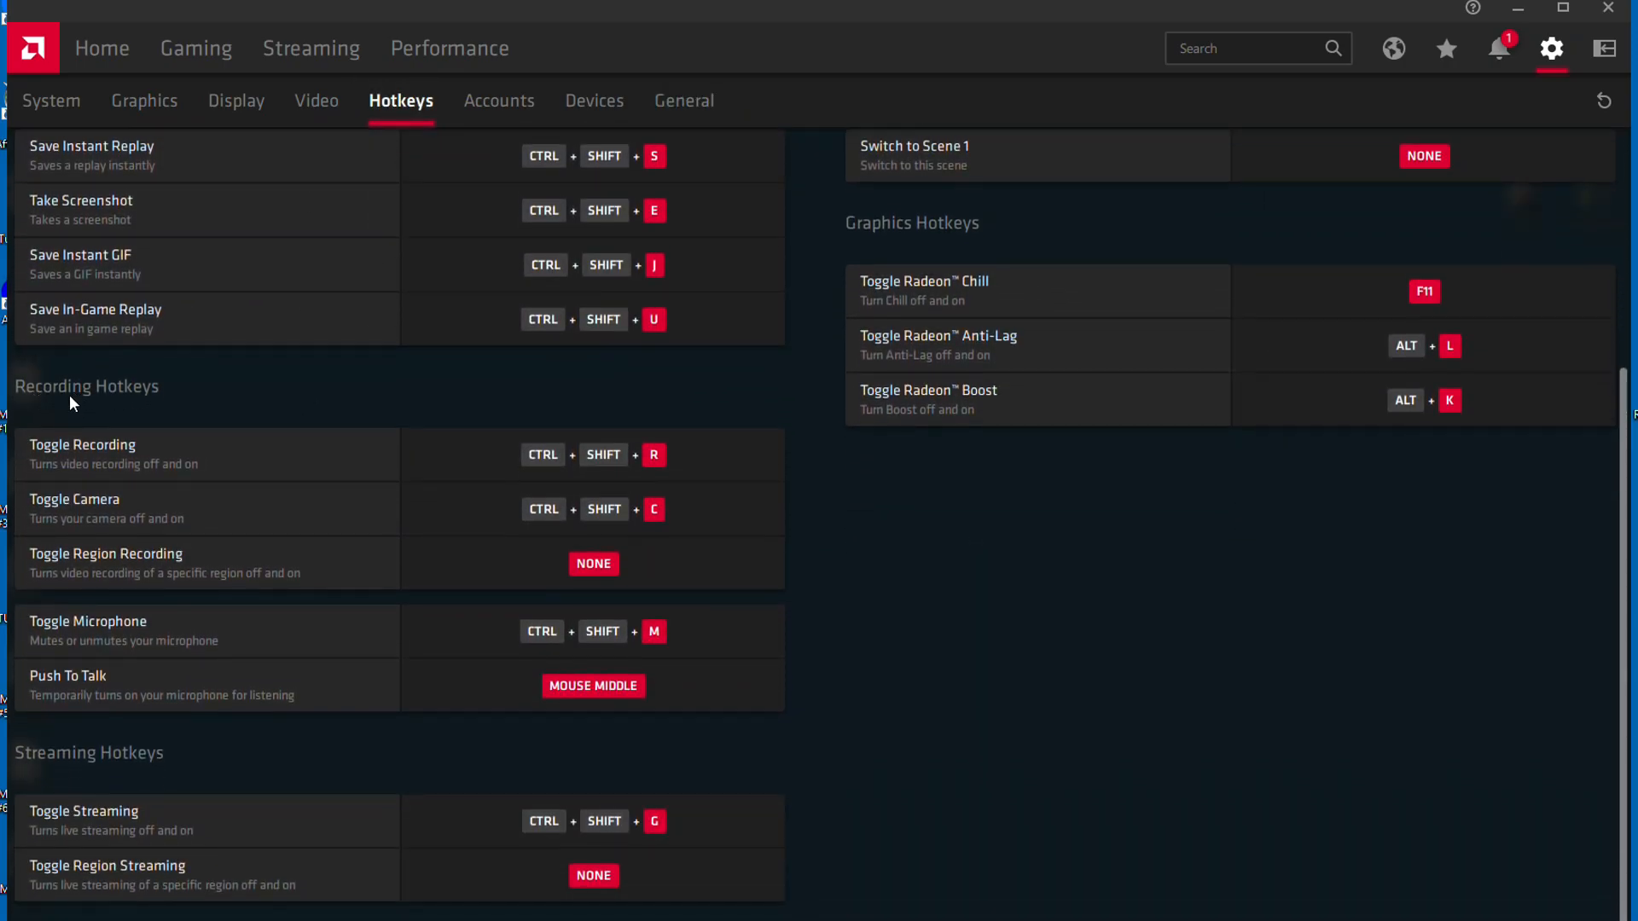
mouse_move(272, 471)
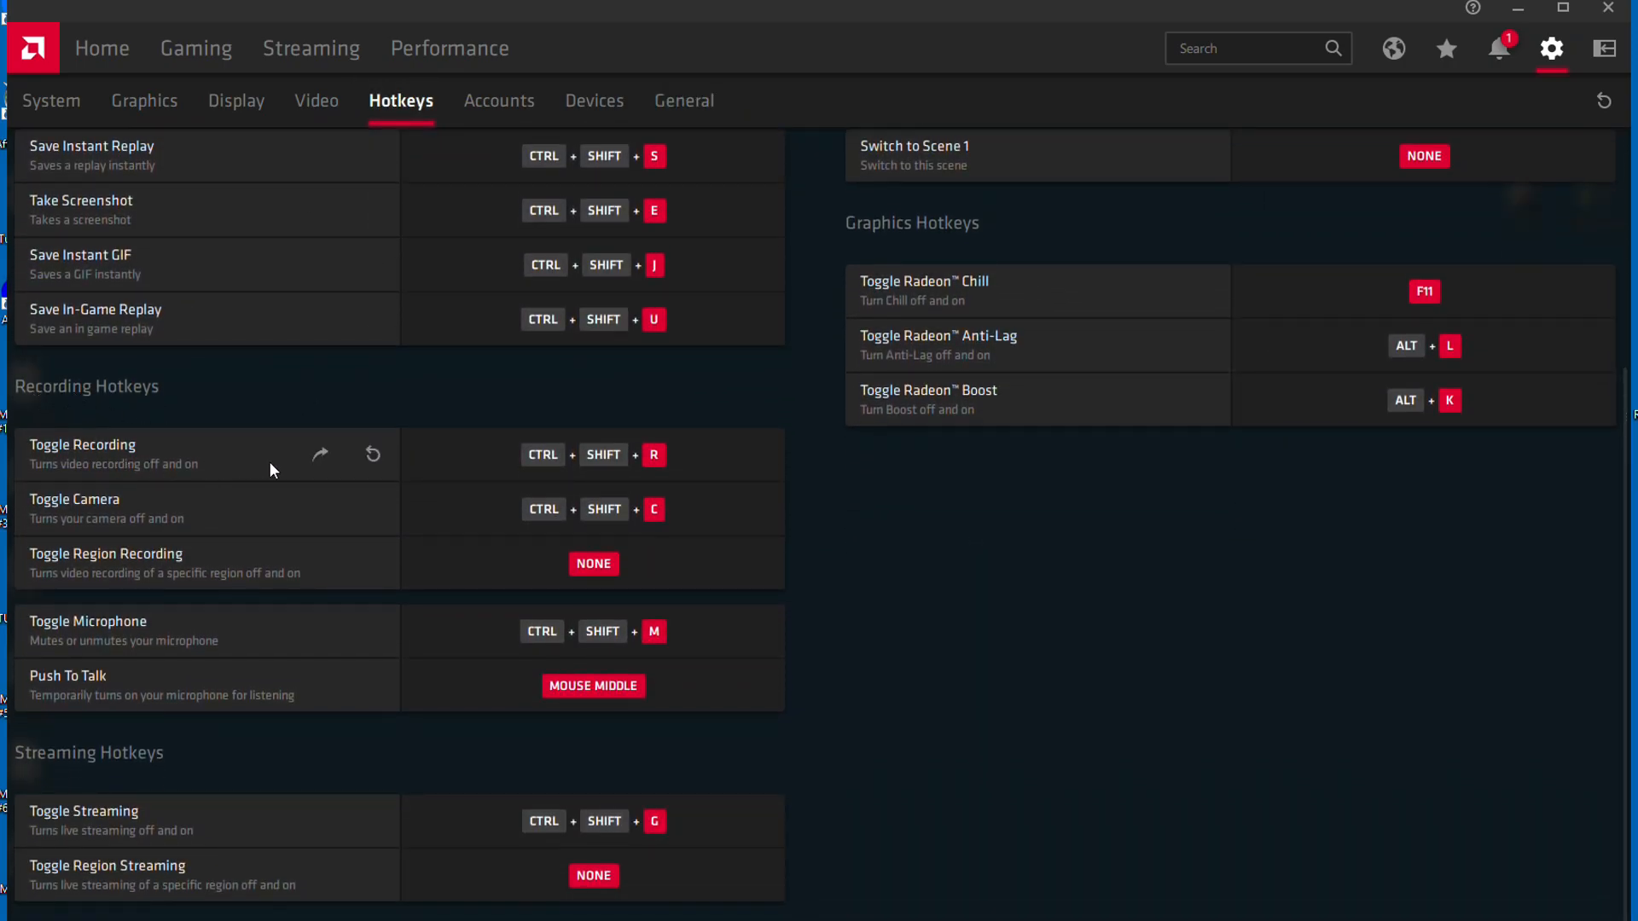